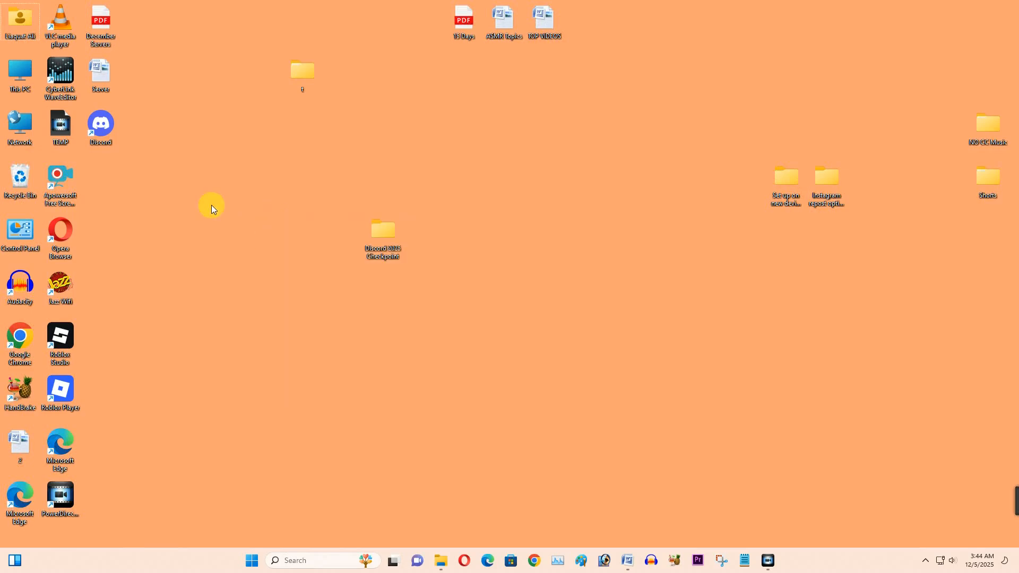
# Launch Discord from its desktop shortcut so the Friends list appears
pyautogui.click(100, 123)
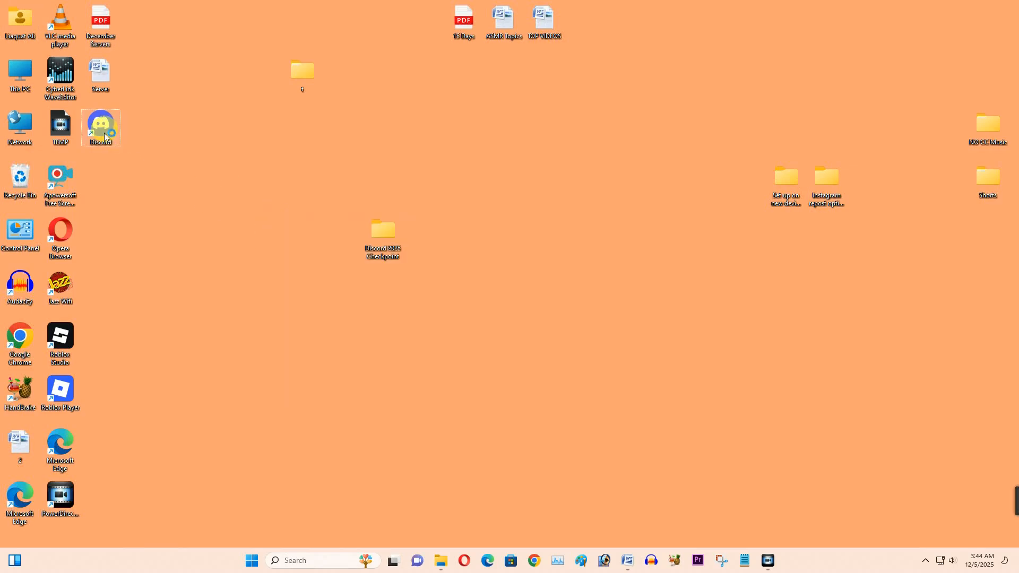
pyautogui.doubleClick(100, 126)
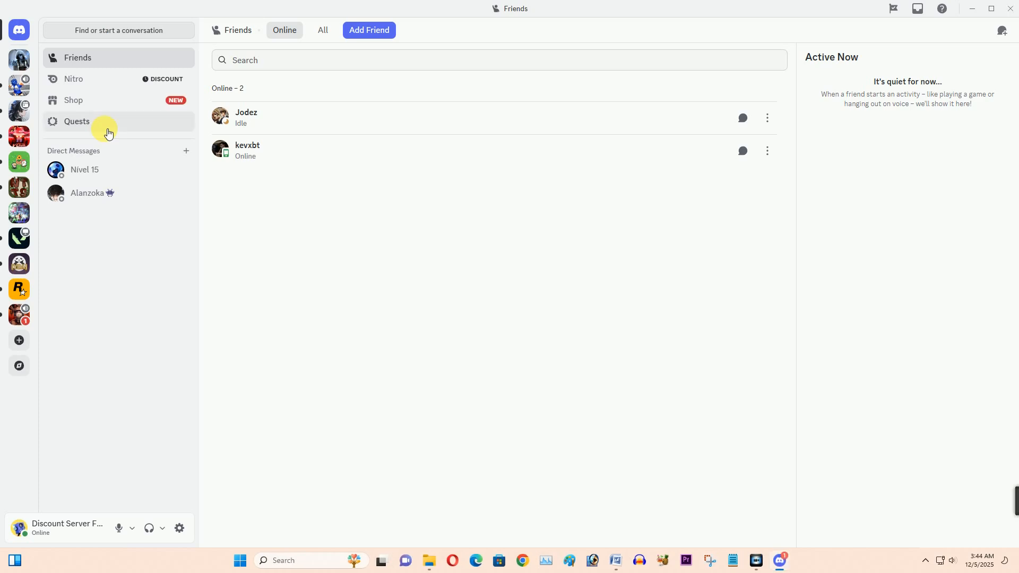
pyautogui.moveTo(149, 130)
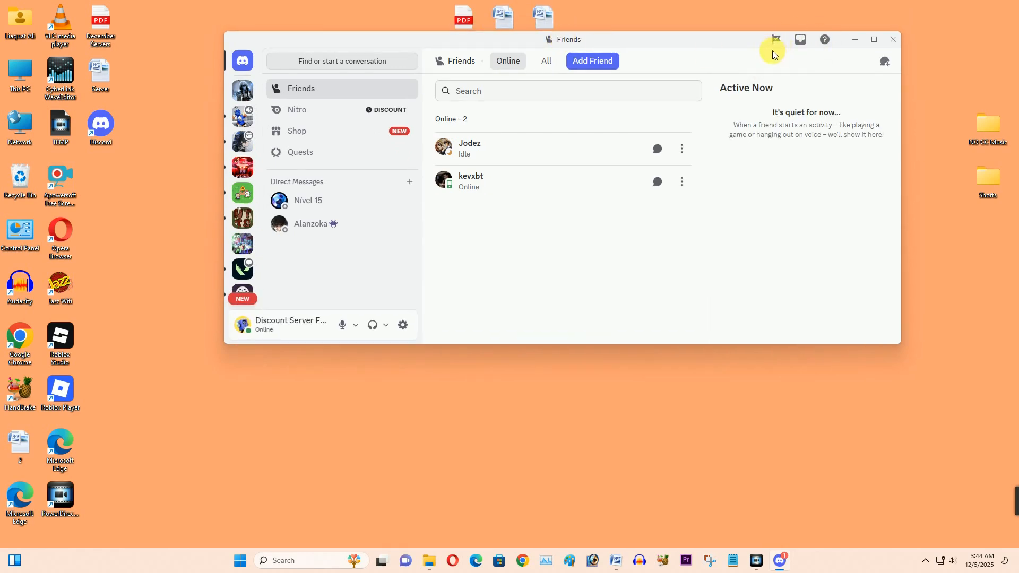
pyautogui.moveTo(775, 39)
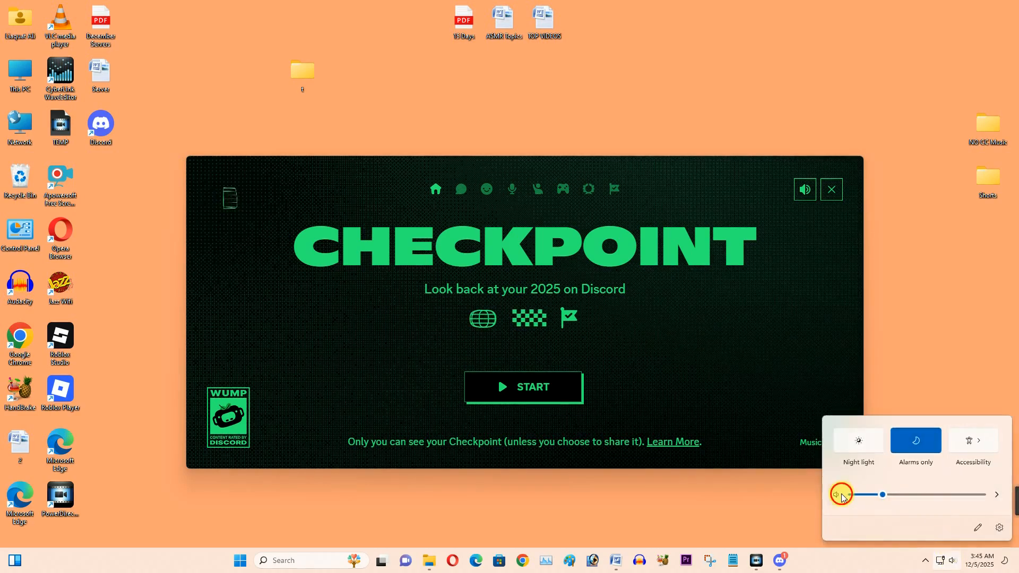
# Mute the computer's sound from the Windows Quick Settings speaker icon
pyautogui.click(830, 189)
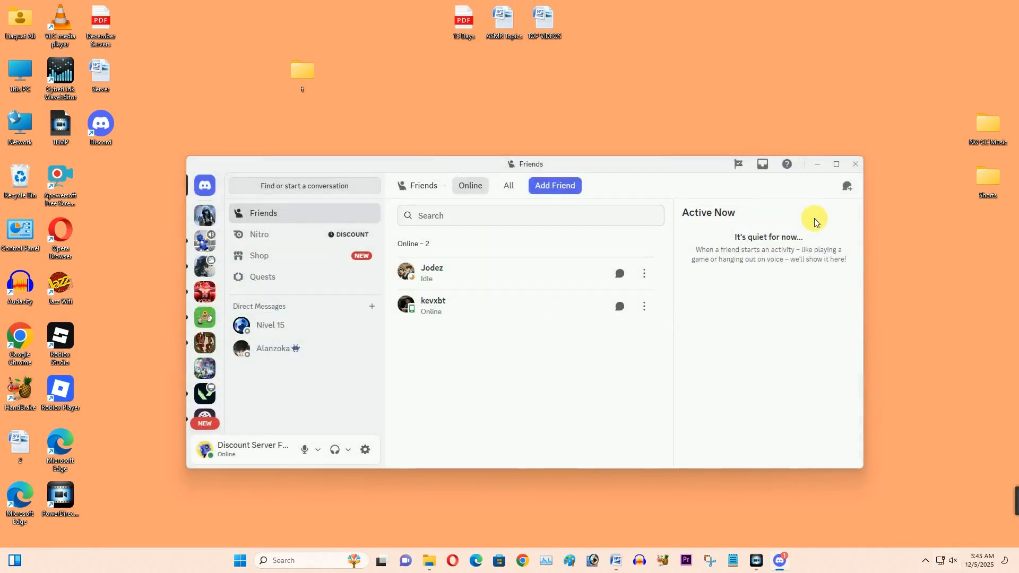
pyautogui.moveTo(740, 164)
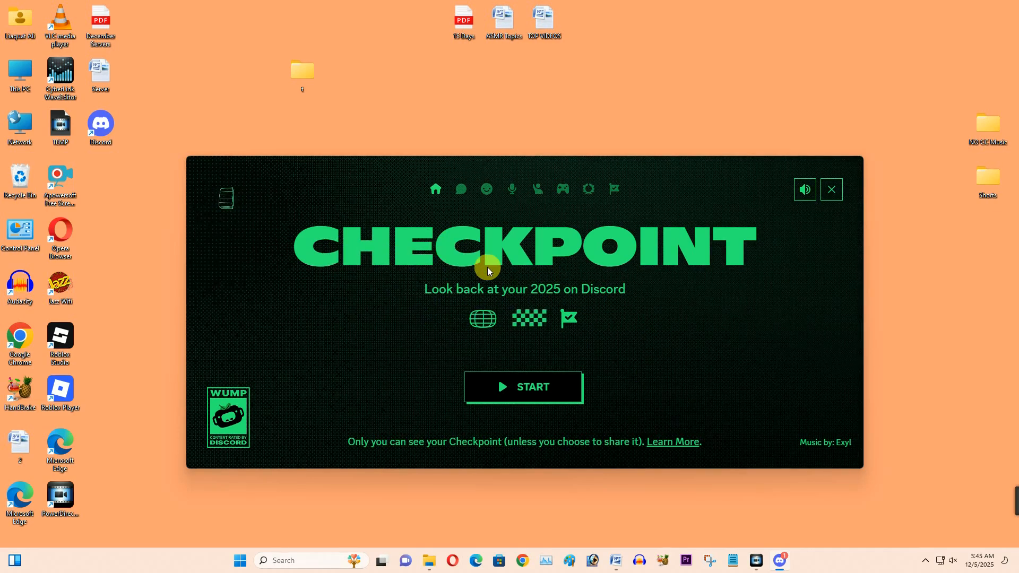
pyautogui.moveTo(481, 395)
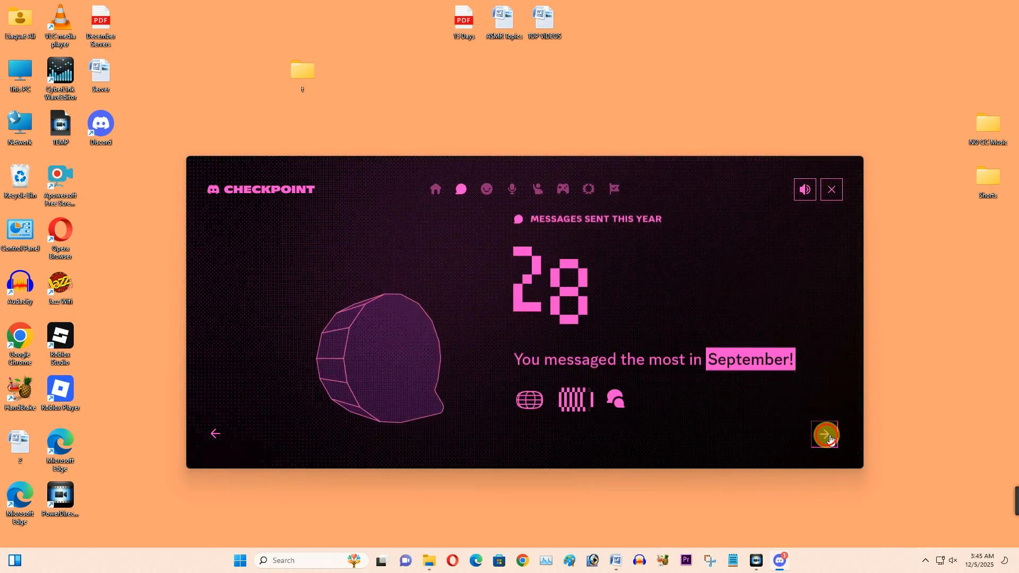
# Advance the Checkpoint recap and reveal the DECO checkpoint result
pyautogui.click(824, 434)
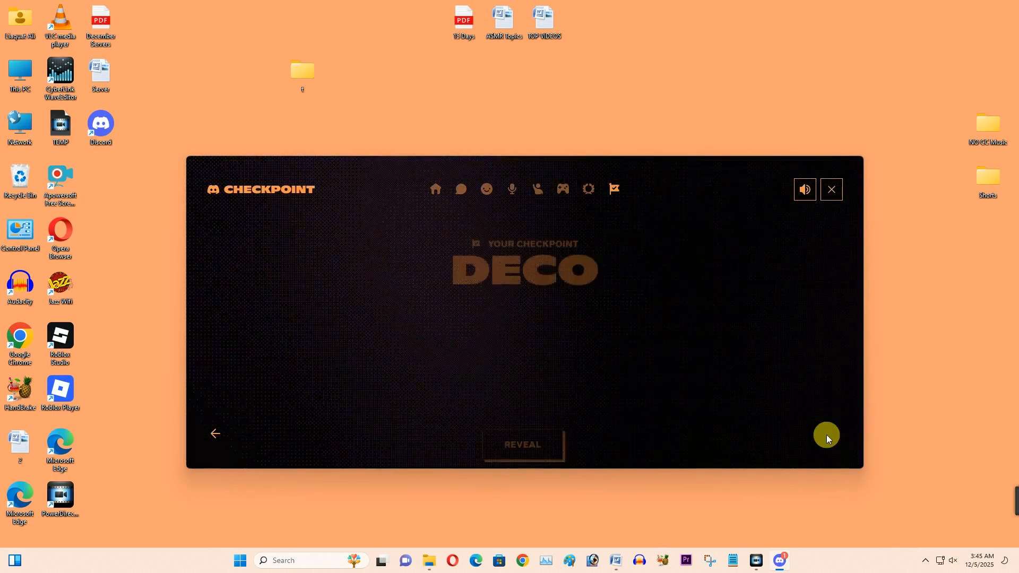
pyautogui.click(522, 445)
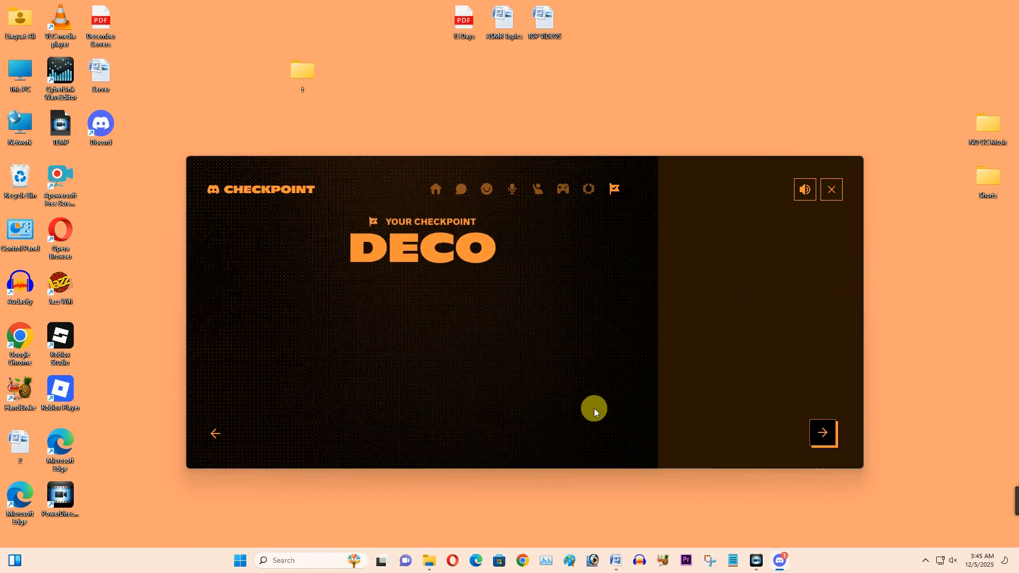
pyautogui.click(822, 433)
pyautogui.write('d')
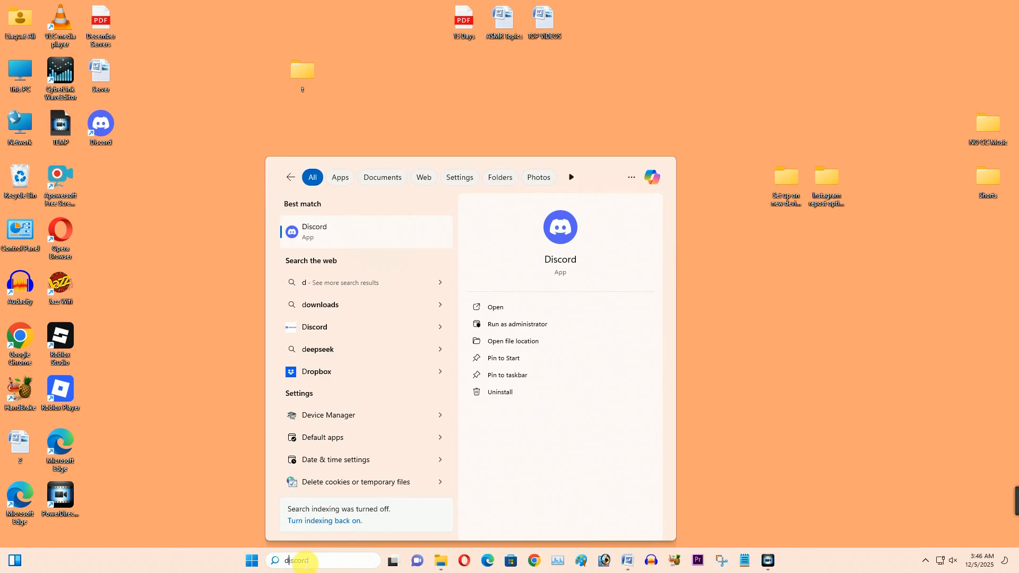
# Uninstall Discord from the search result and dismiss the still-uninstalling notice
pyautogui.rightClick(315, 231)
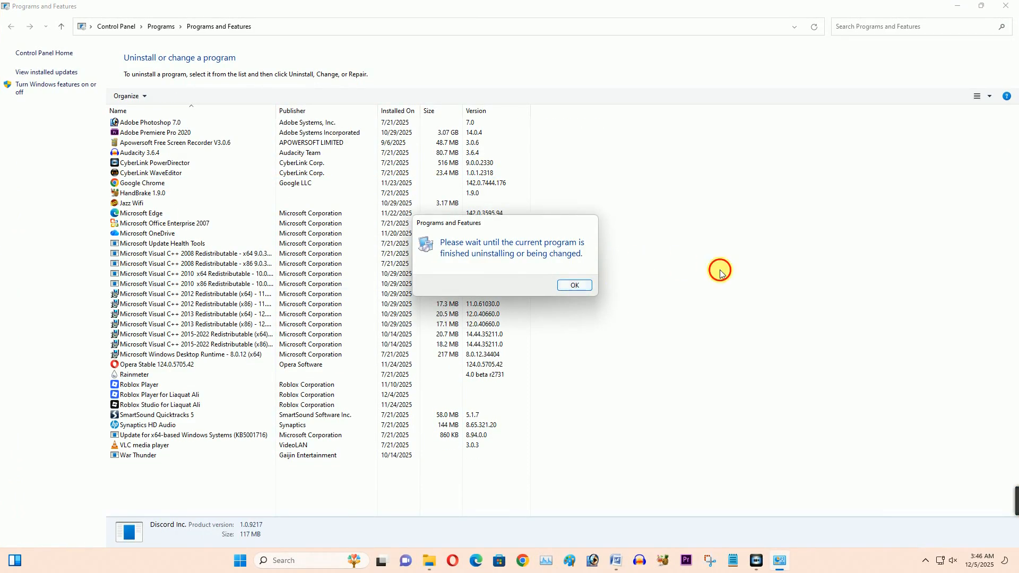
pyautogui.click(574, 286)
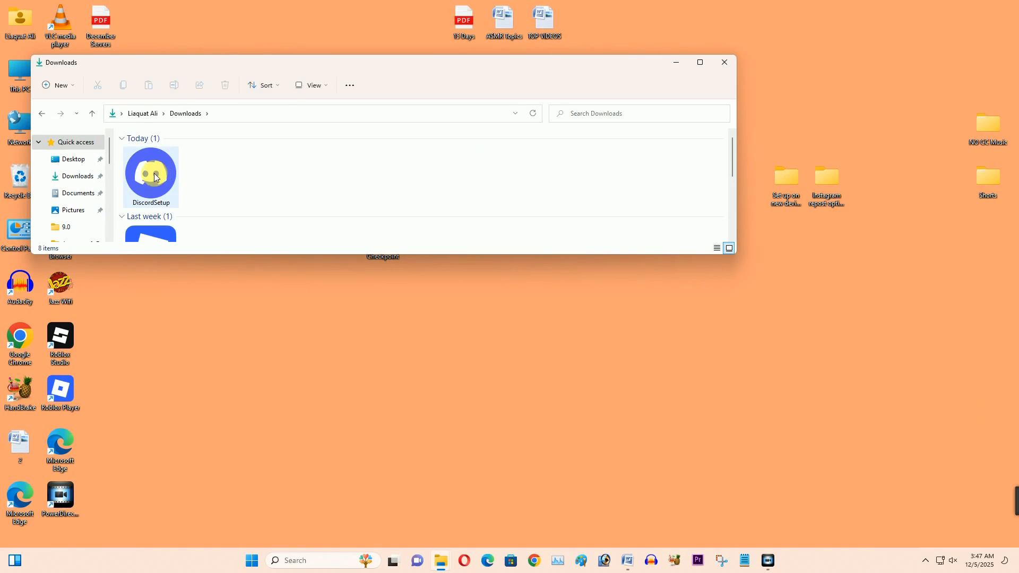
# Run the DiscordSetup installer from Downloads so Discord starts loading
pyautogui.click(149, 176)
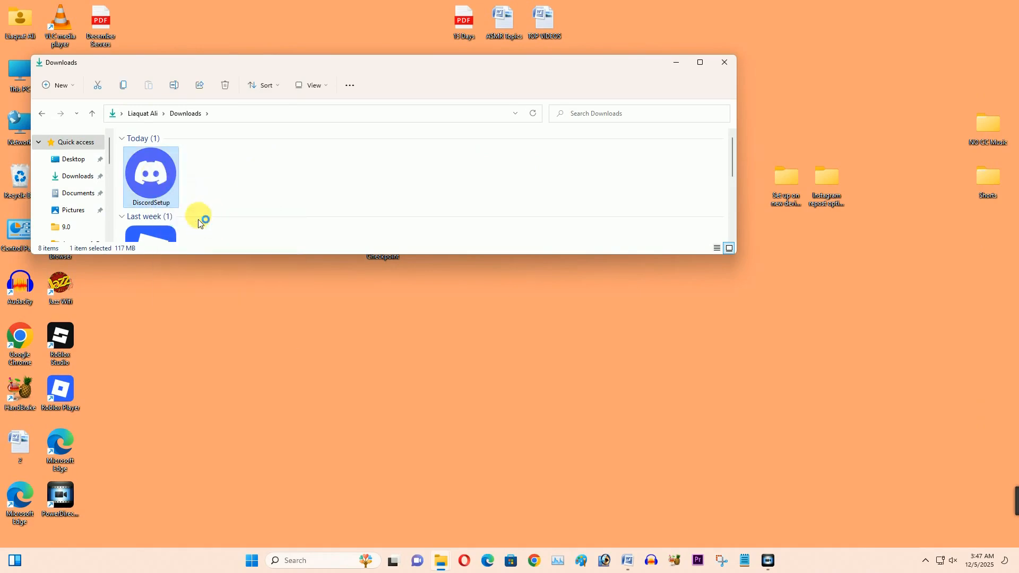
pyautogui.moveTo(462, 371)
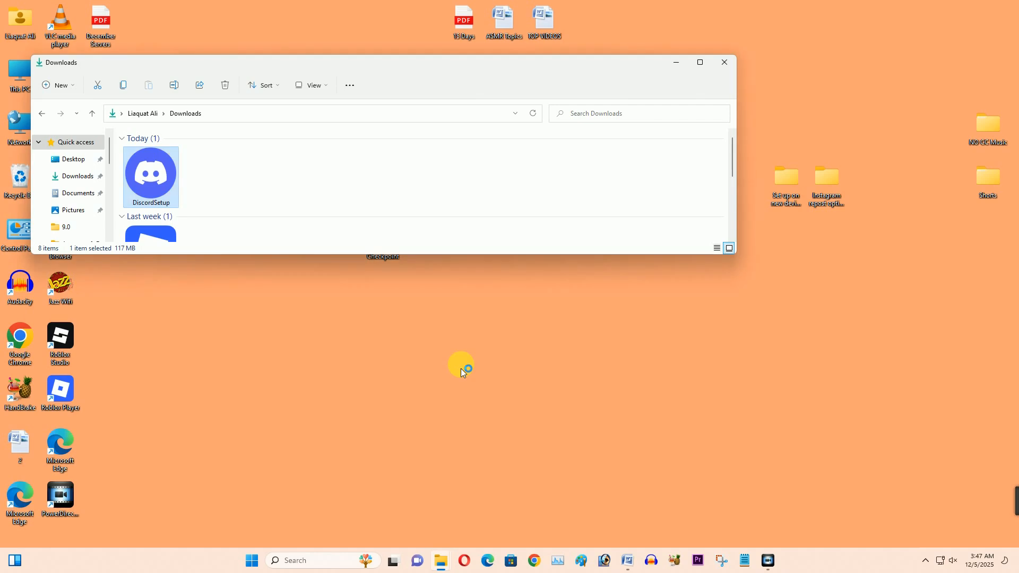
pyautogui.moveTo(475, 144)
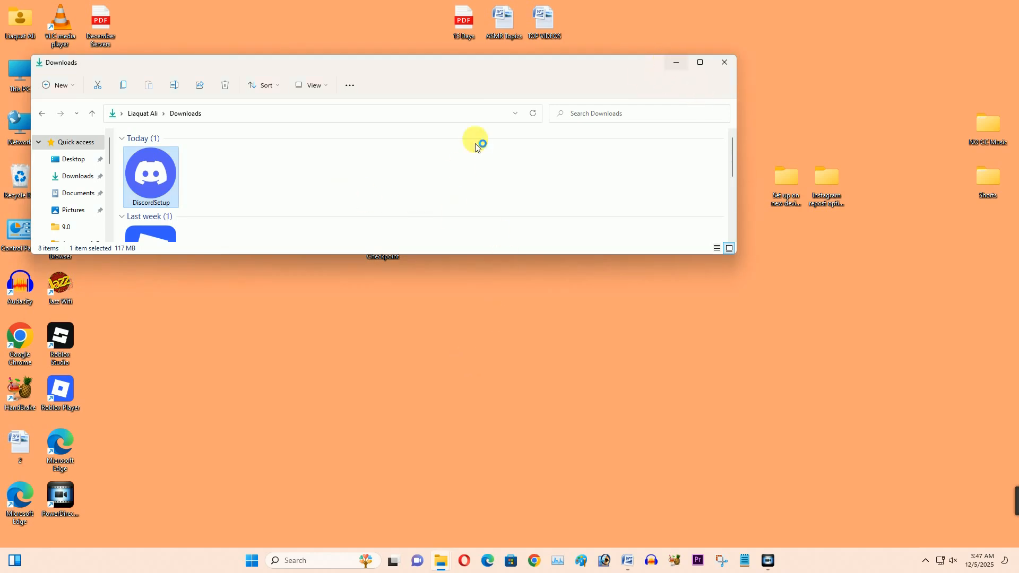
pyautogui.moveTo(151, 175)
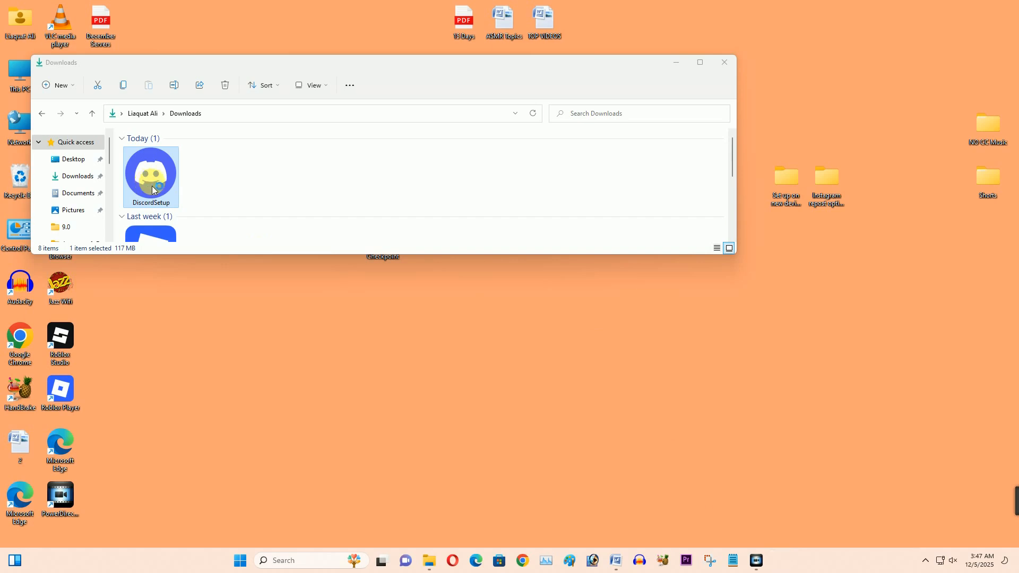
pyautogui.doubleClick(149, 176)
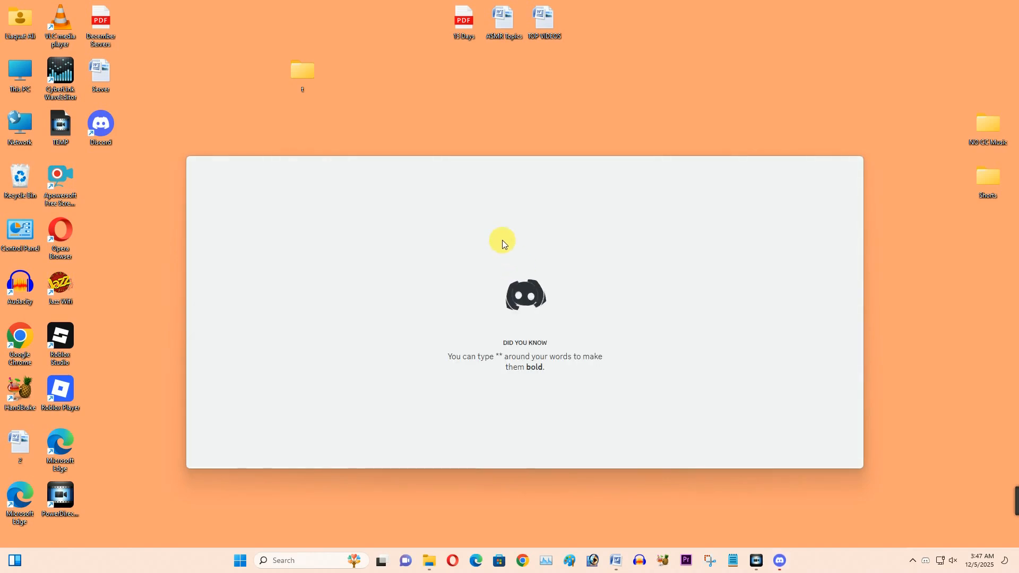
pyautogui.moveTo(464, 367)
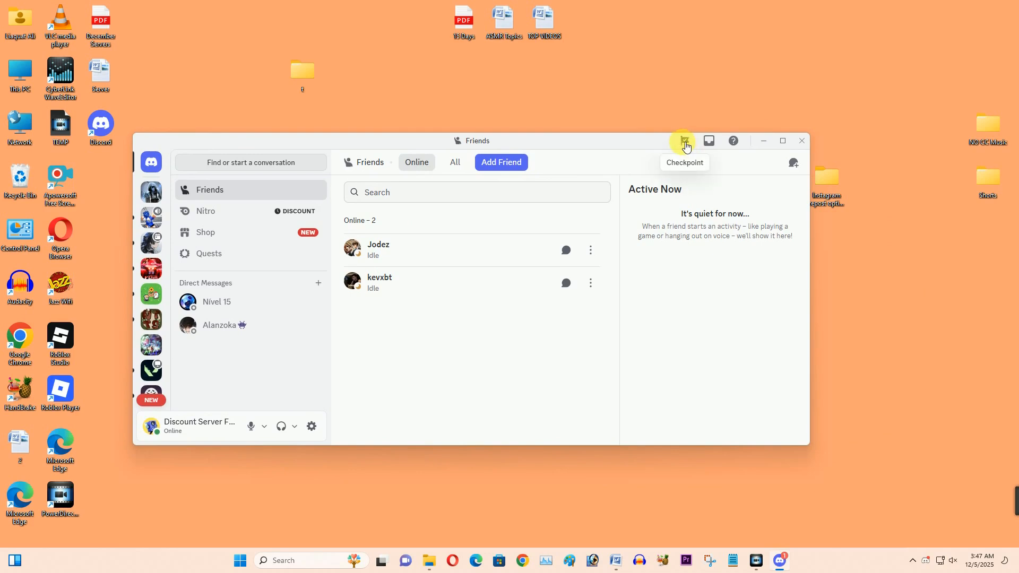
pyautogui.moveTo(693, 147)
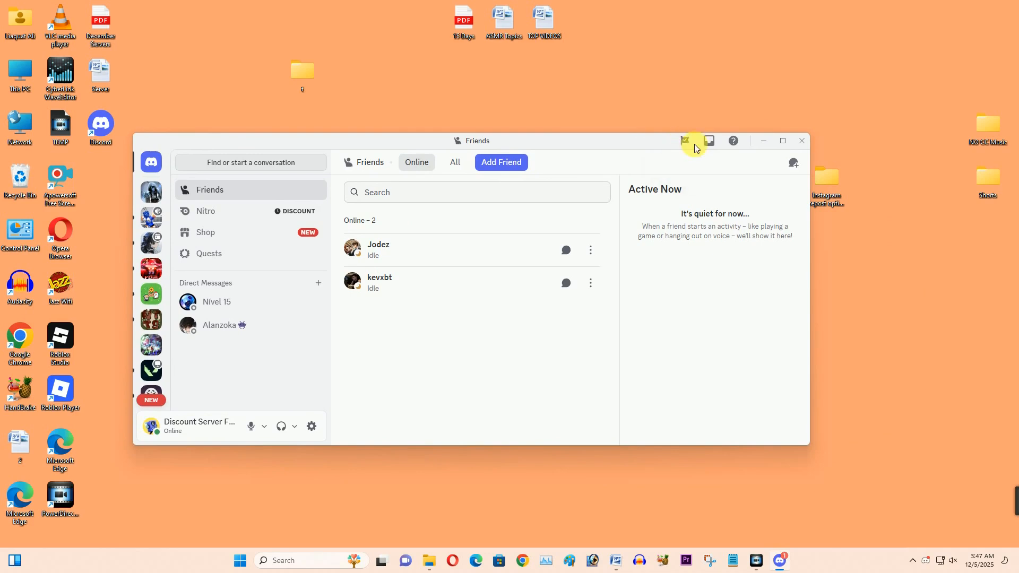
pyautogui.moveTo(685, 142)
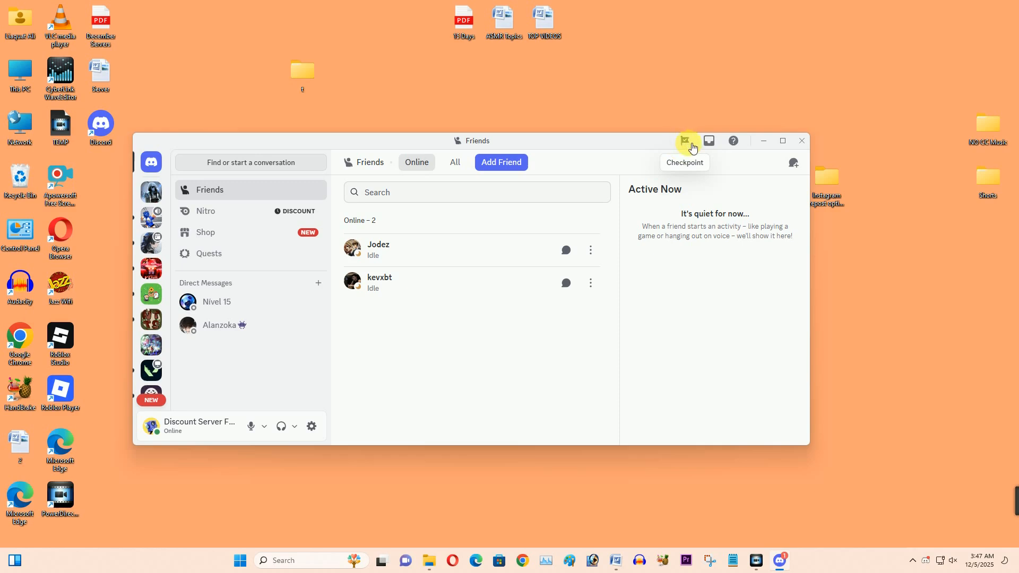